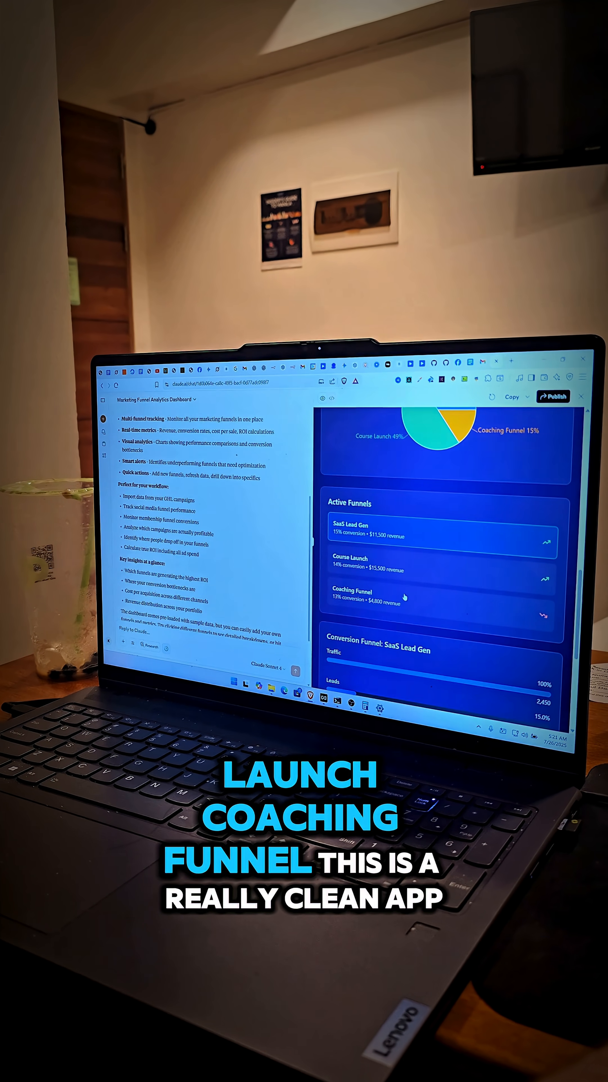
Step: Scroll the artifact preview to the dashboard's headline revenue, leads, ad spend and ROI totals
scroll("down", 3)
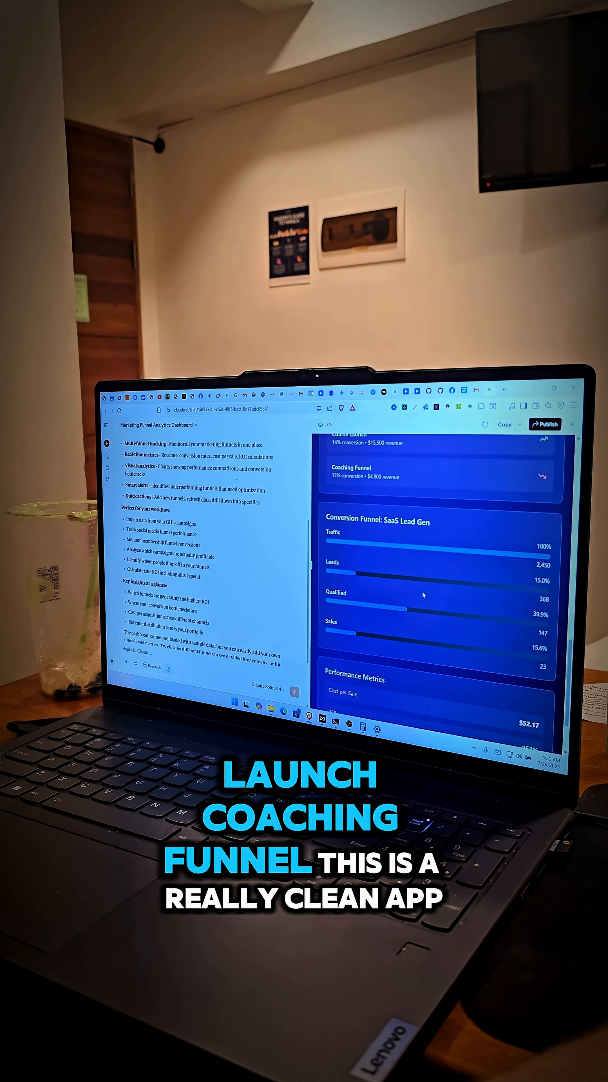
scroll("down", 3)
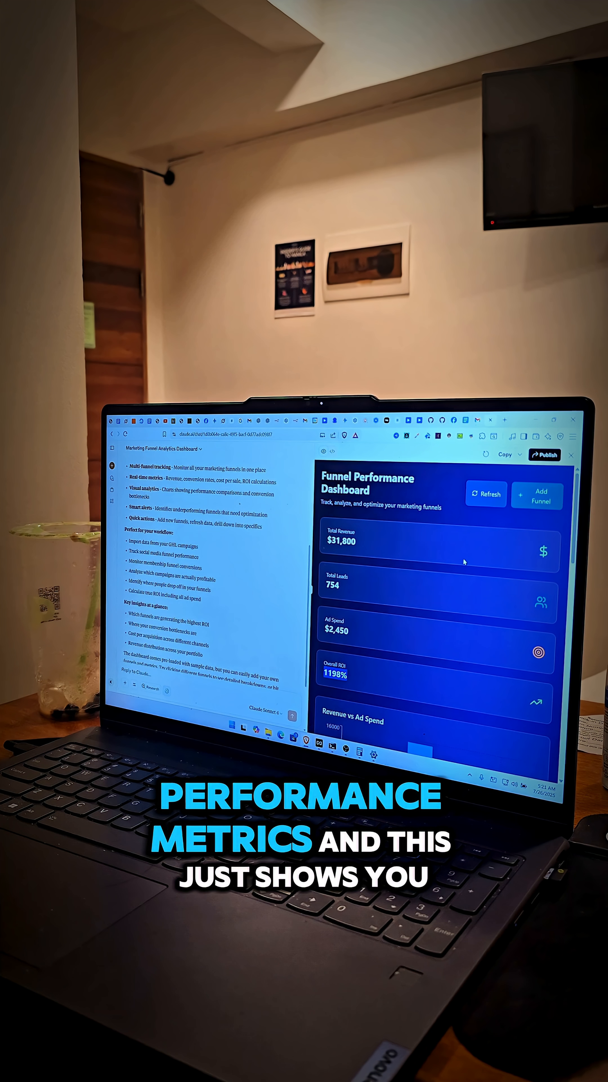
Step: Refresh the funnel figures and add a new funnel named 'Funnel 1'
left_click(487, 493)
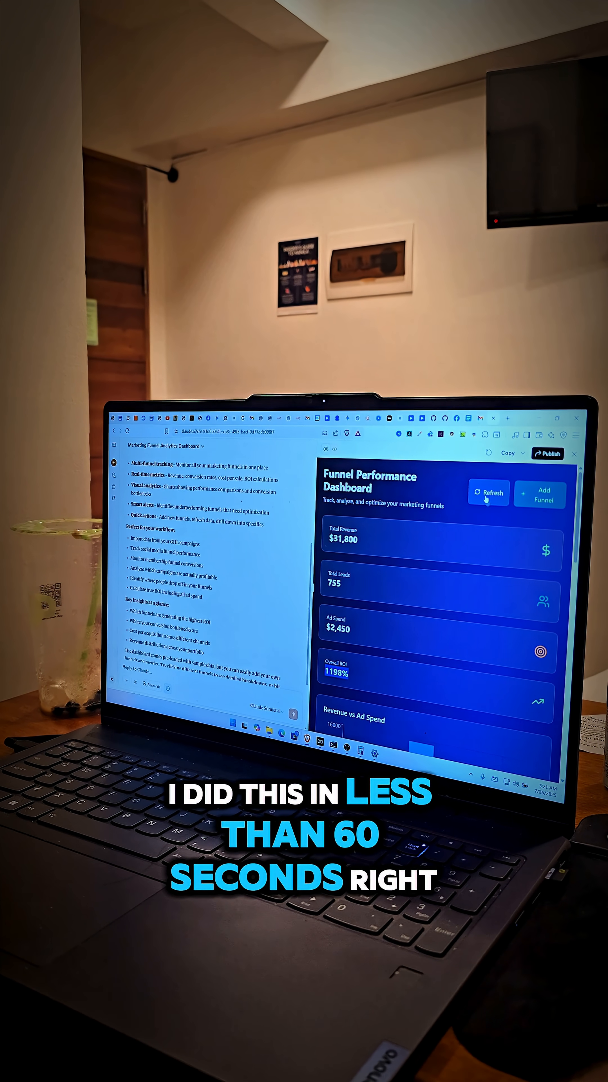
left_click(541, 494)
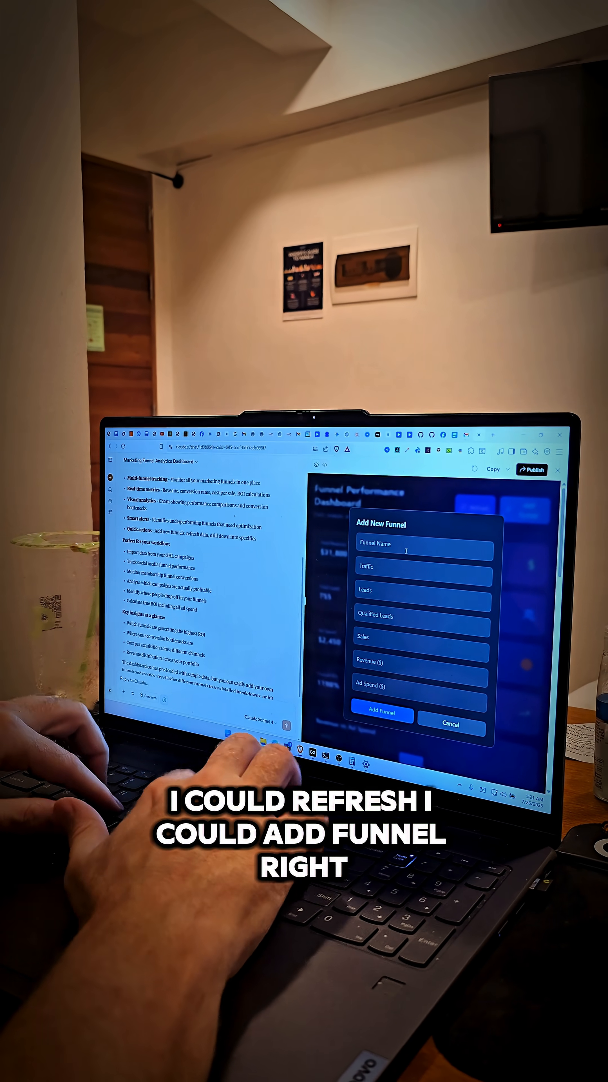
type("Funnel 1")
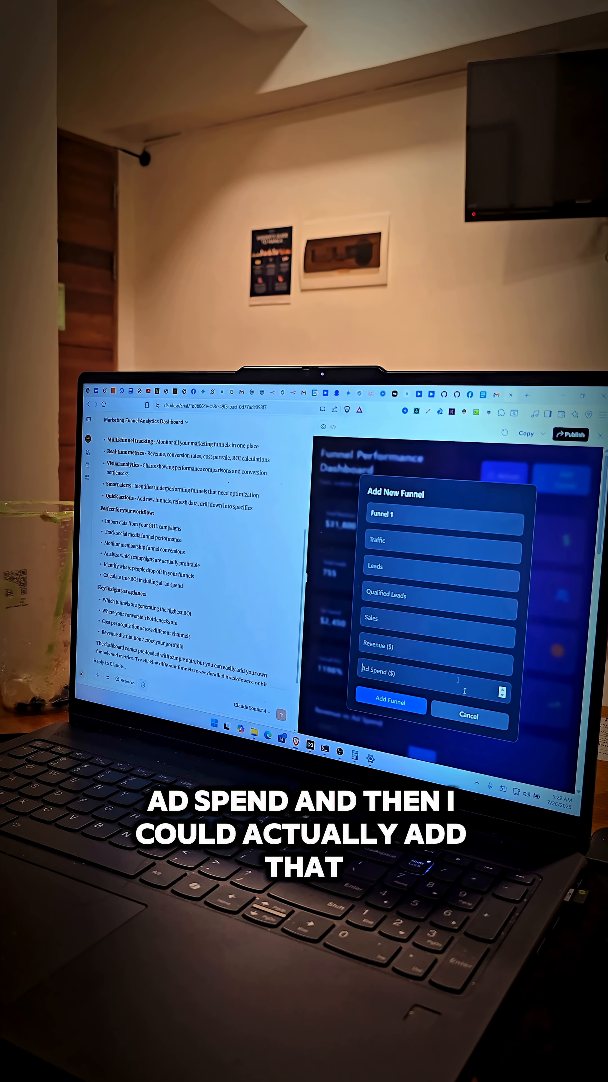
Step: Publish the dashboard artifact and view it at its public share link
left_click(559, 450)
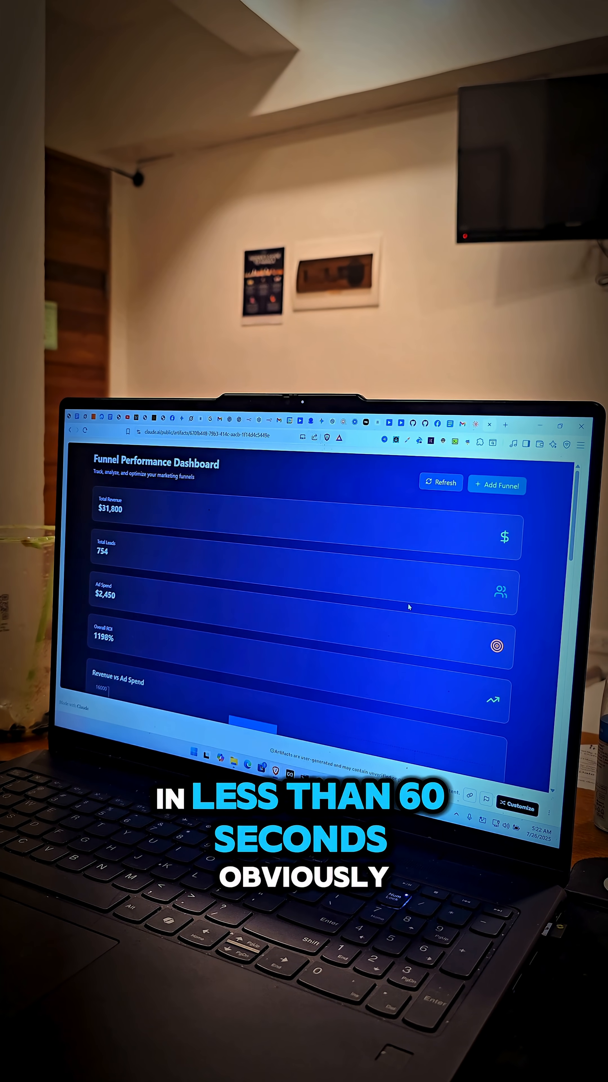
scroll("down", 3)
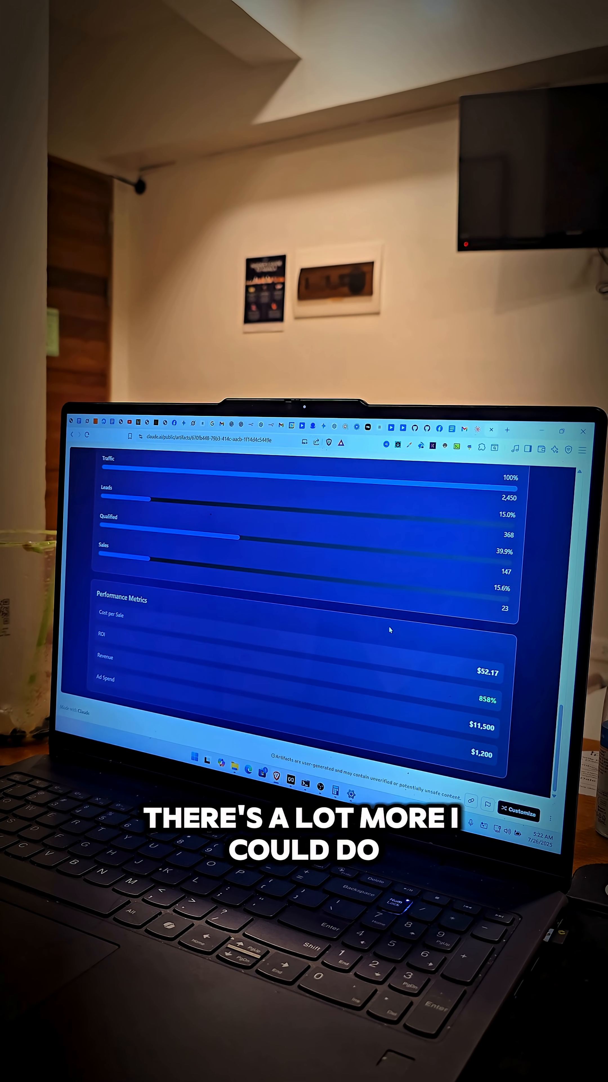